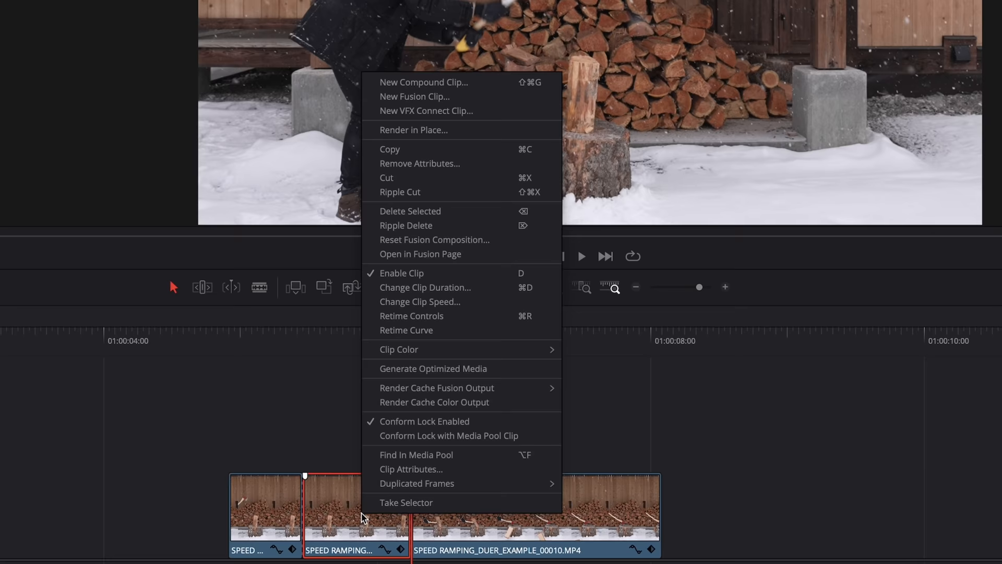
Step: Change the middle clip section's speed to 20% via Change Clip Speed
{"action": "left_click", "coordinate": [420, 301]}
{"action": "type", "text": "20"}
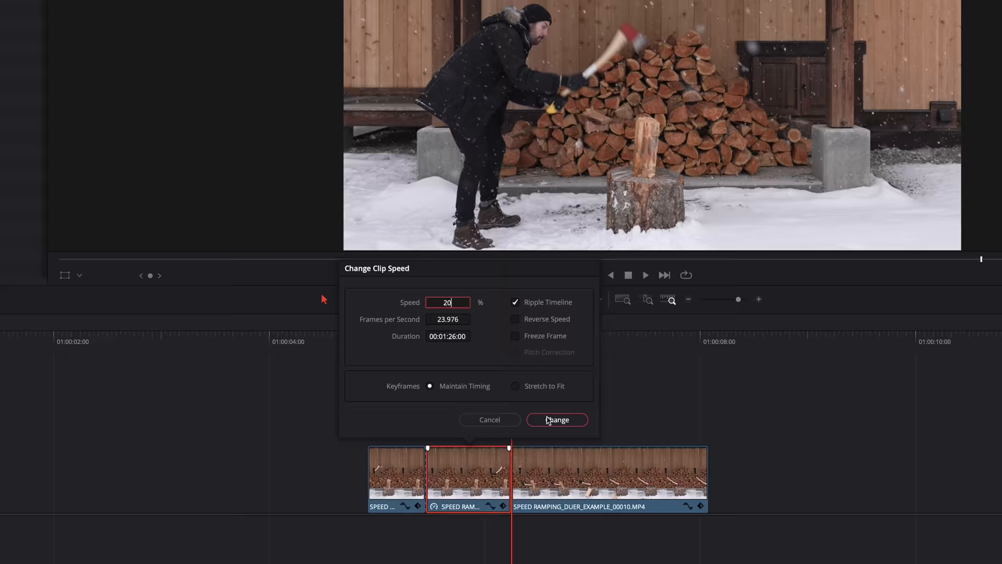
{"action": "left_click", "coordinate": [555, 420]}
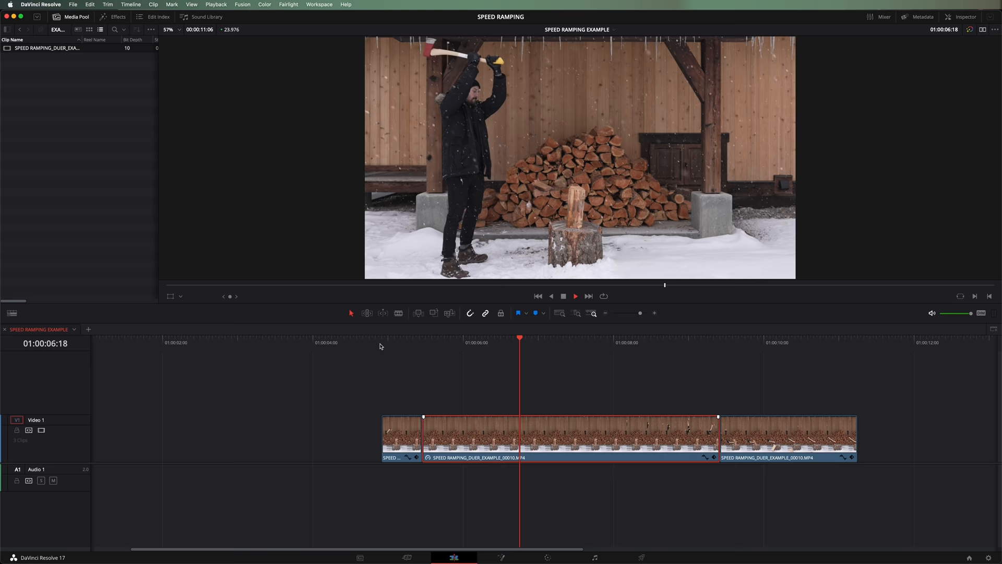
{"action": "left_click", "coordinate": [382, 338]}
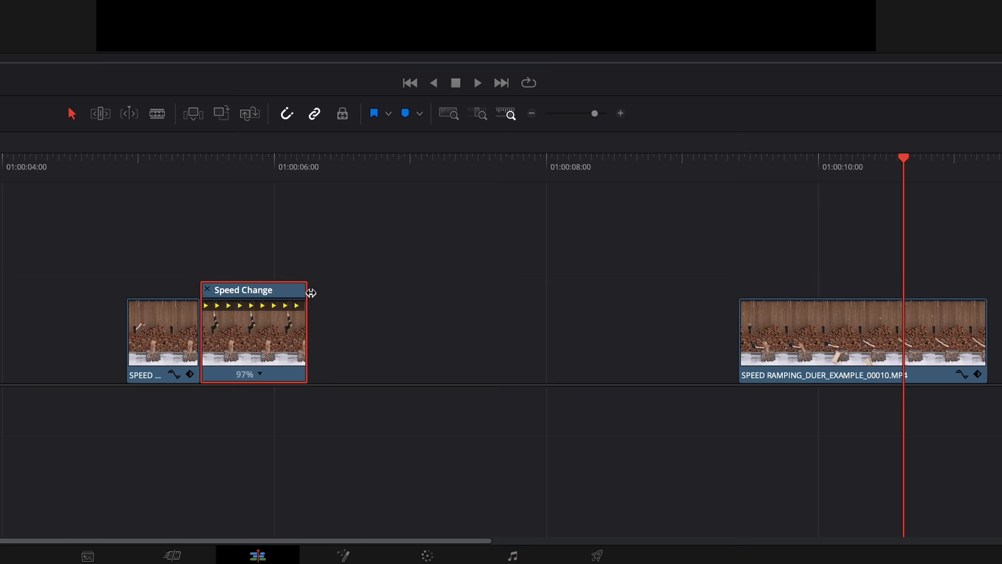
Step: Bring up the retime speed options on the 20% middle section's speed label
{"action": "right_click", "coordinate": [473, 373]}
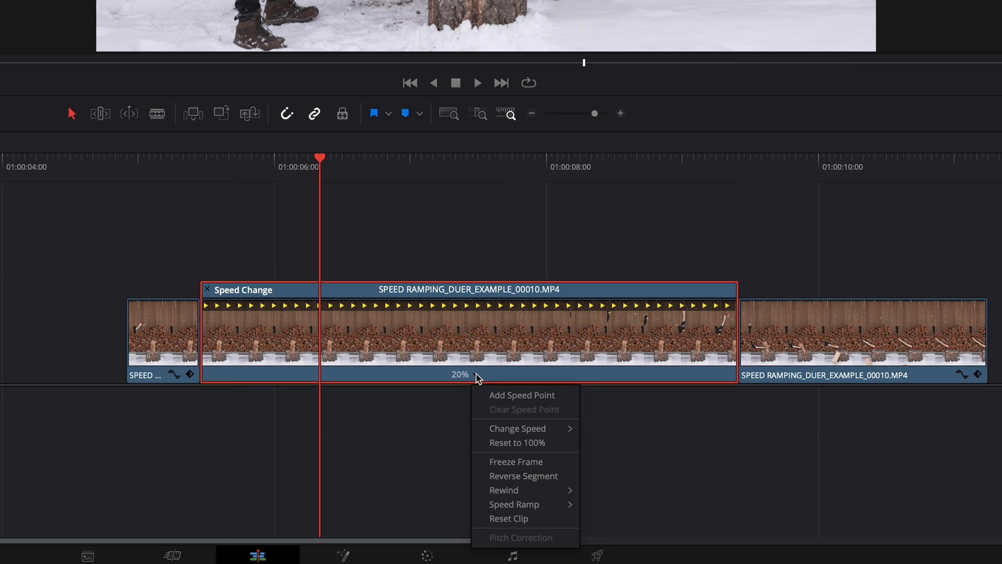
{"action": "mouse_move", "coordinate": [409, 427]}
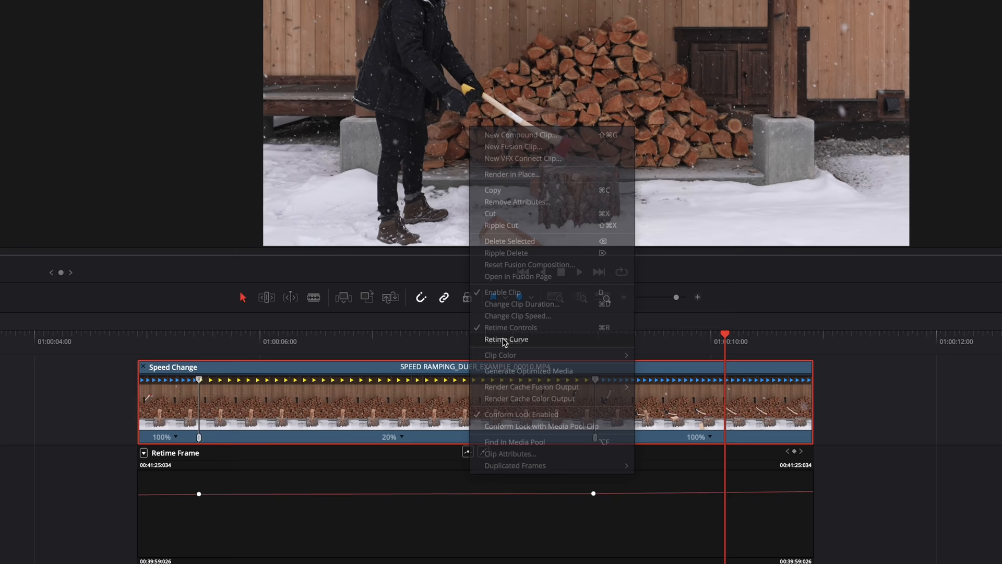
Step: Show the Retime Speed curve under the ramped clip, dropping to 20% and back
{"action": "left_click", "coordinate": [505, 339]}
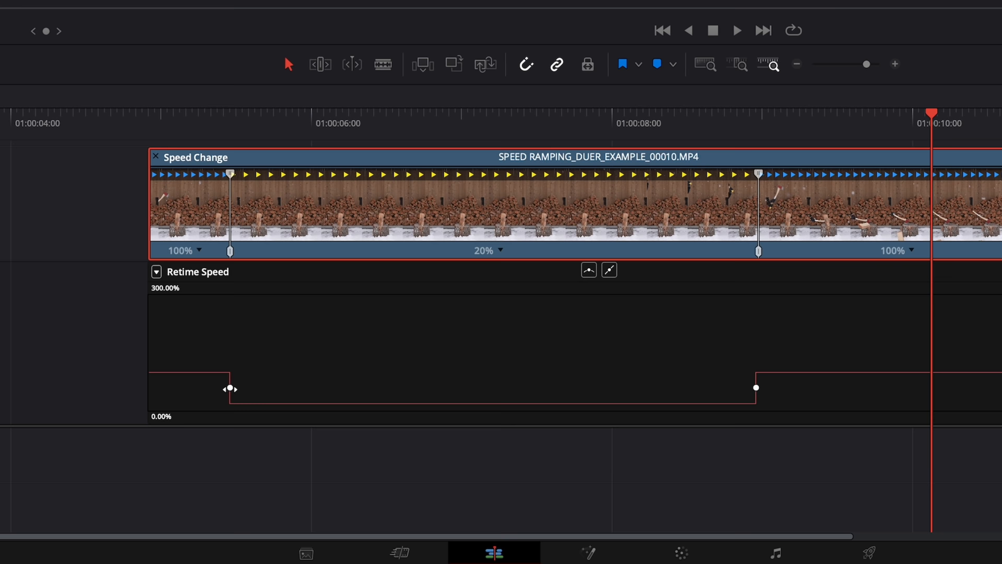
{"action": "left_click", "coordinate": [553, 330]}
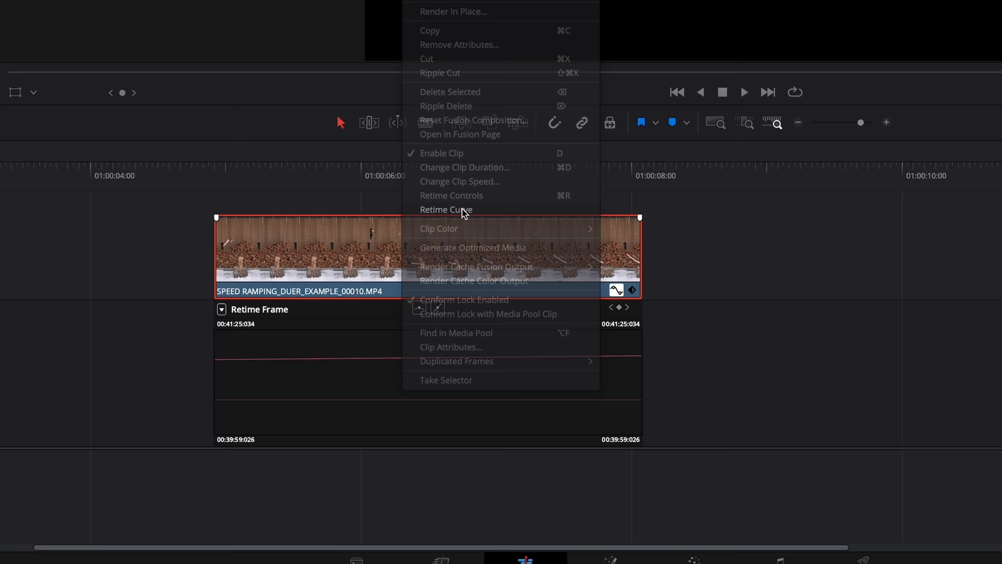
Step: Show the flat Retime Speed curve under the unramped clip
{"action": "left_click", "coordinate": [450, 195]}
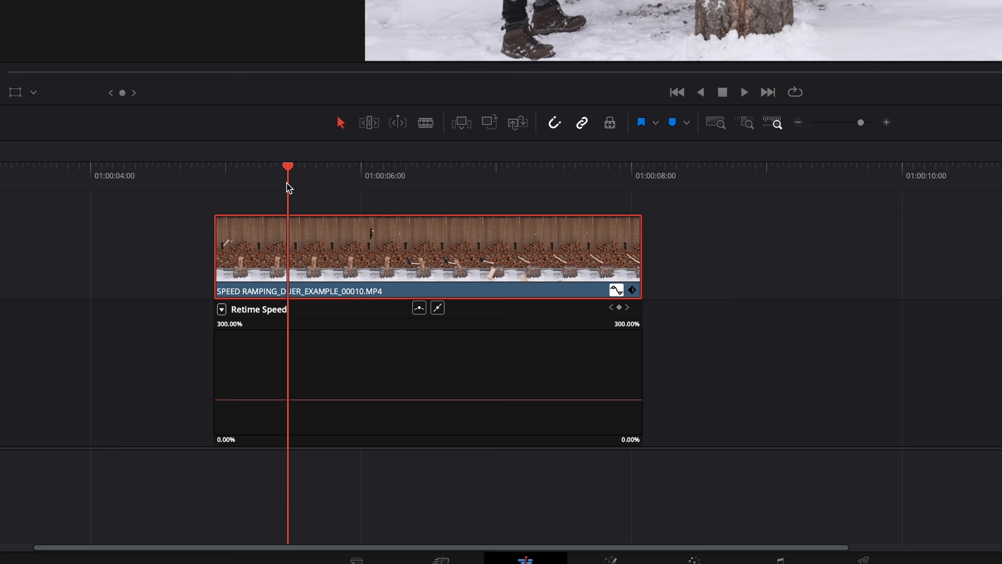